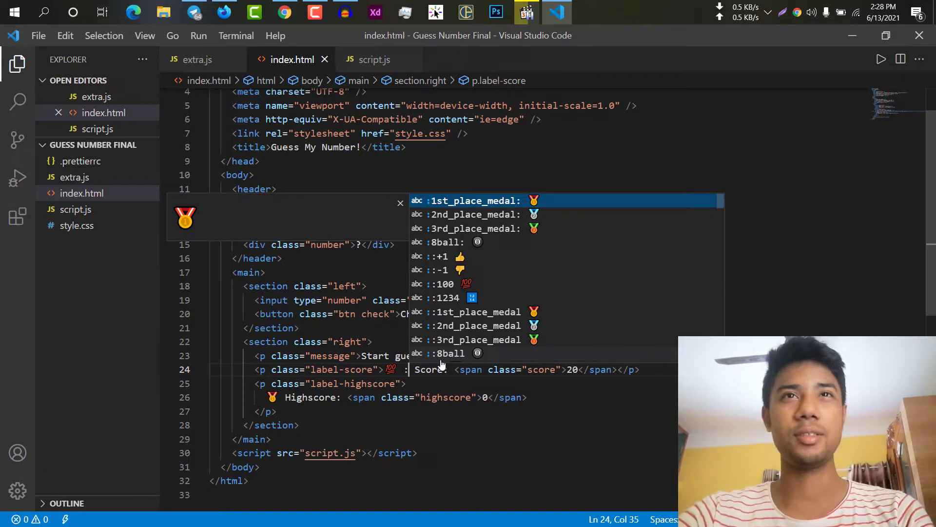
pyautogui.moveTo(502, 231)
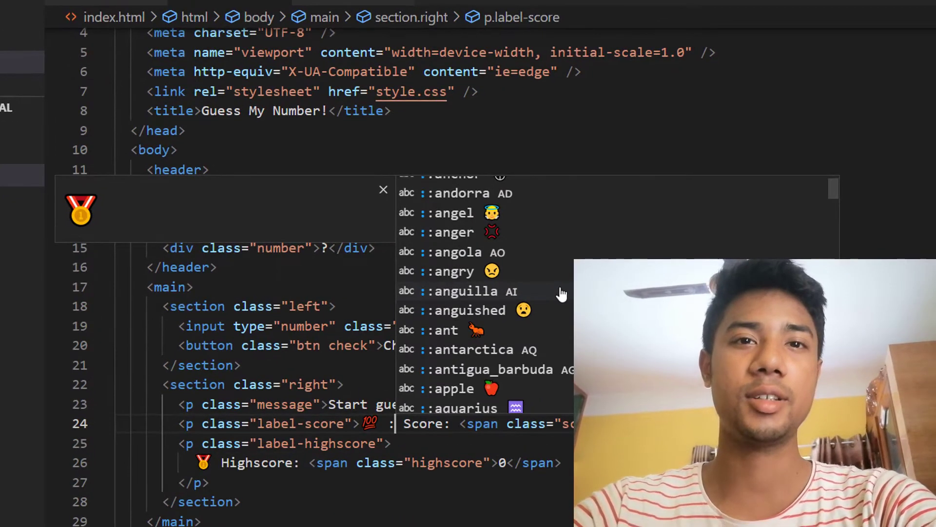
# - Type the ':hea' emoji shortcode on line 24 of index.html
pyautogui.write('h')
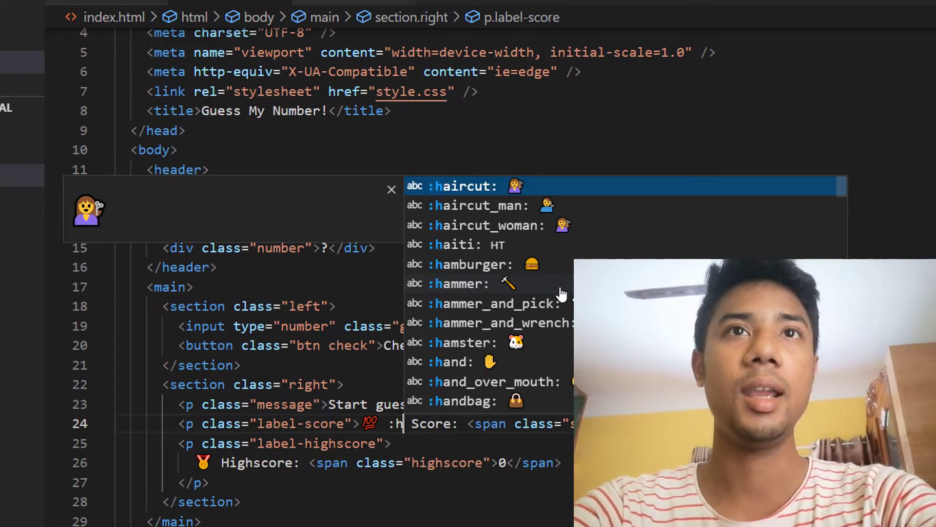
pyautogui.write('ea')
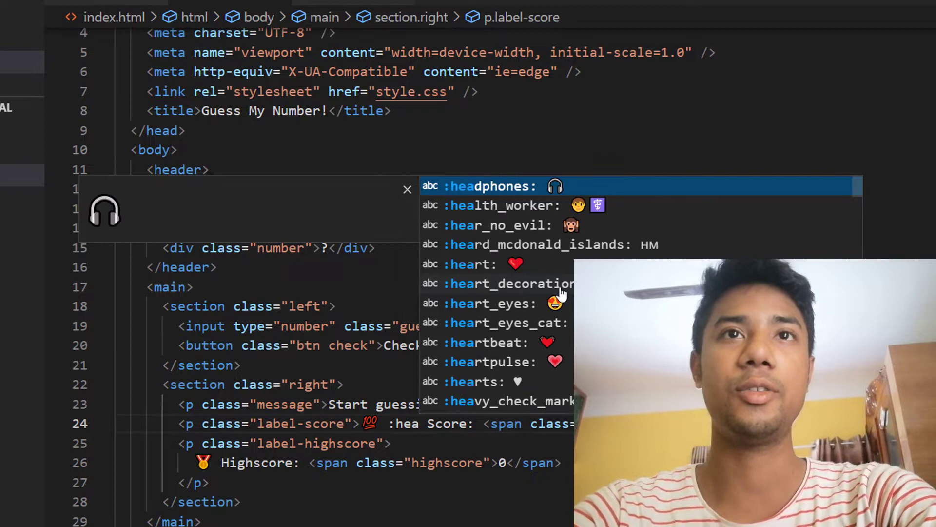
pyautogui.moveTo(534, 223)
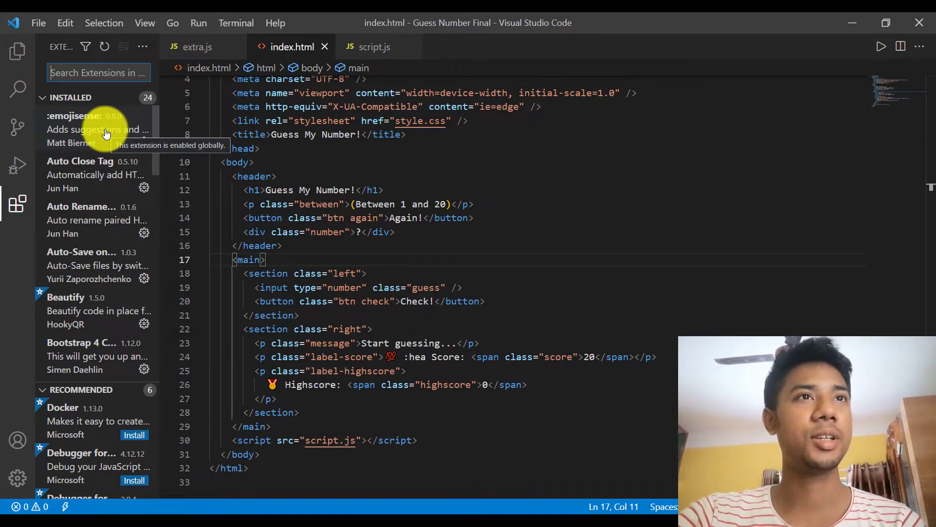
# - Open the emojisense extension's details page and type 't was the :smile' and ':clo'
pyautogui.click(77, 129)
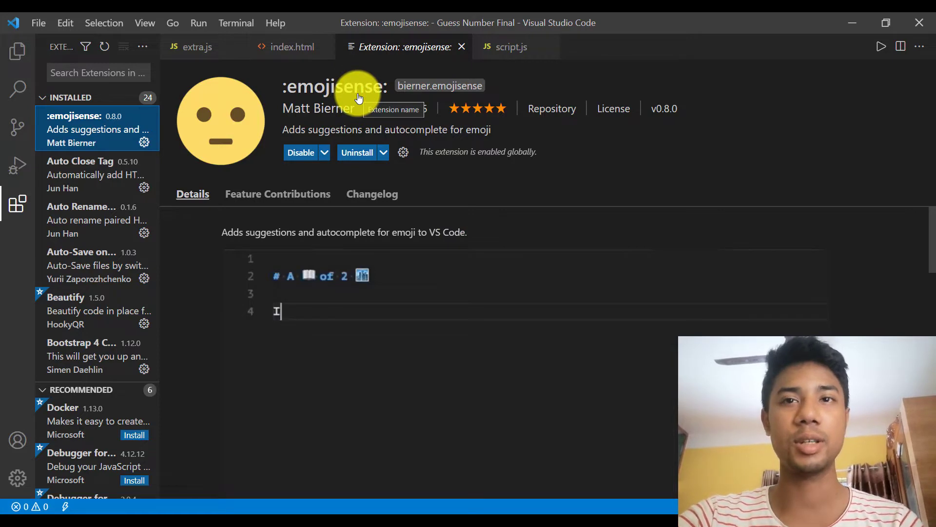
pyautogui.write('t was the :s')
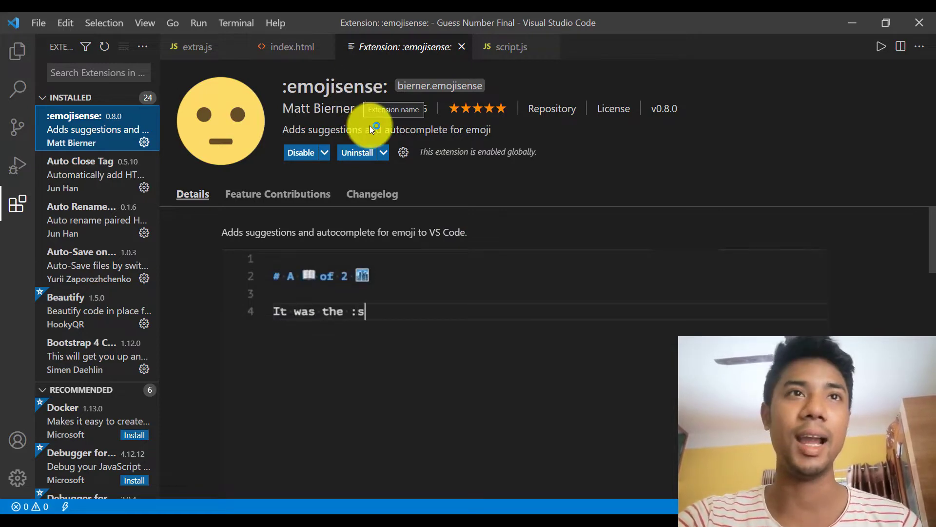
pyautogui.write('mile')
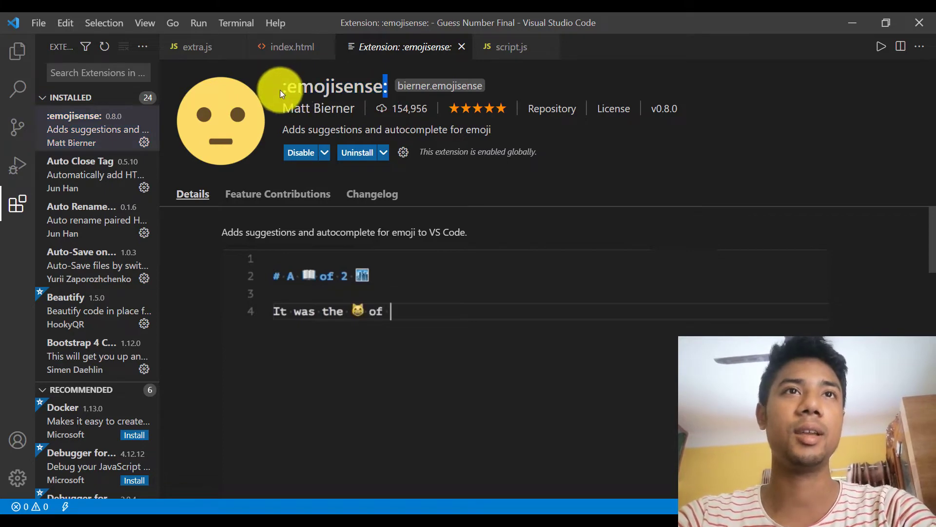
pyautogui.write(':clo')
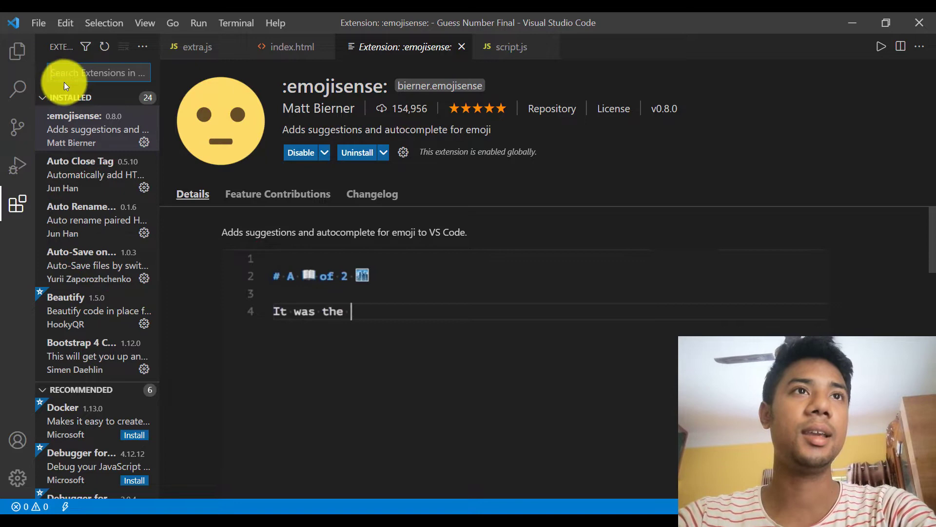
# - Search extensions for ':emojisense:' and select the emojisense result
pyautogui.write(':smile')
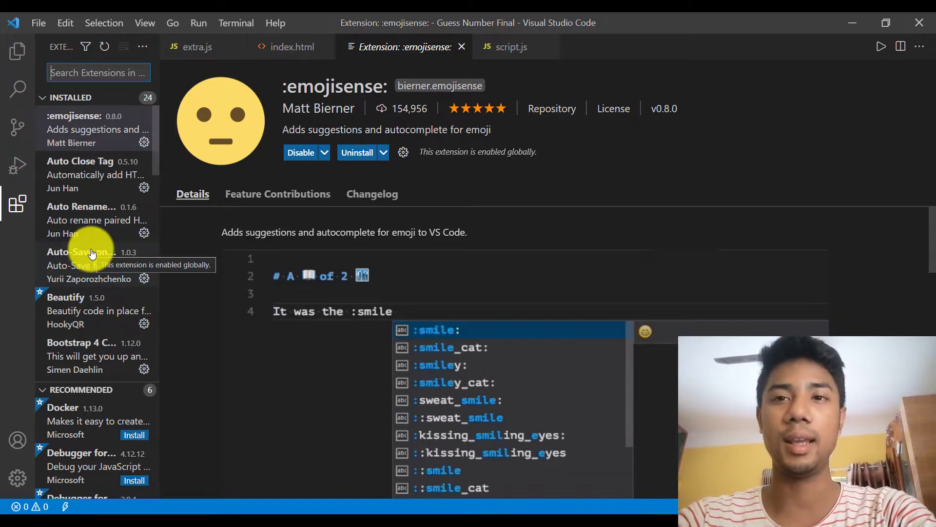
pyautogui.press('Enter')
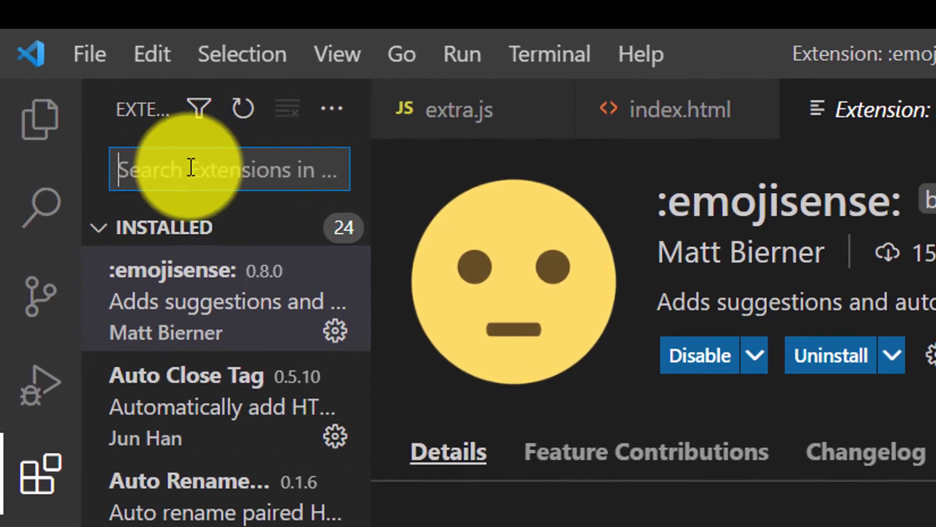
pyautogui.write(':emojisense:')
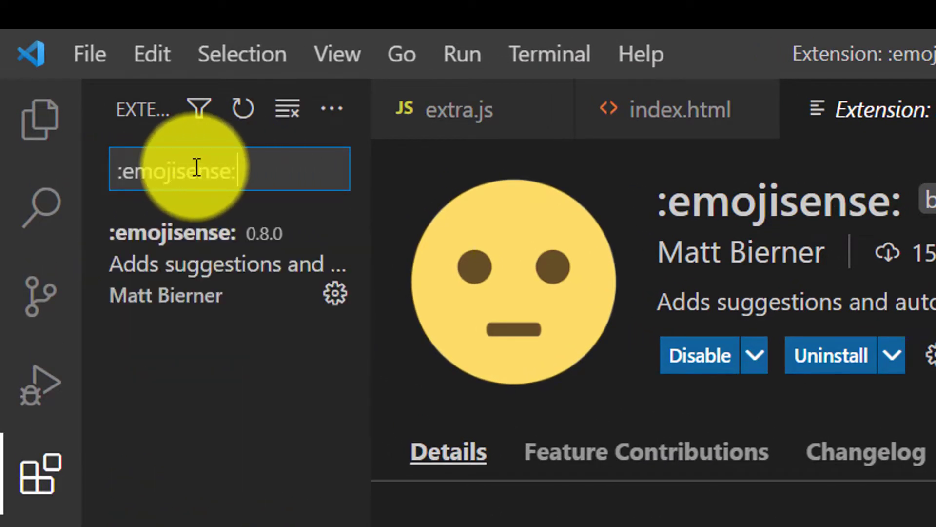
pyautogui.click(226, 263)
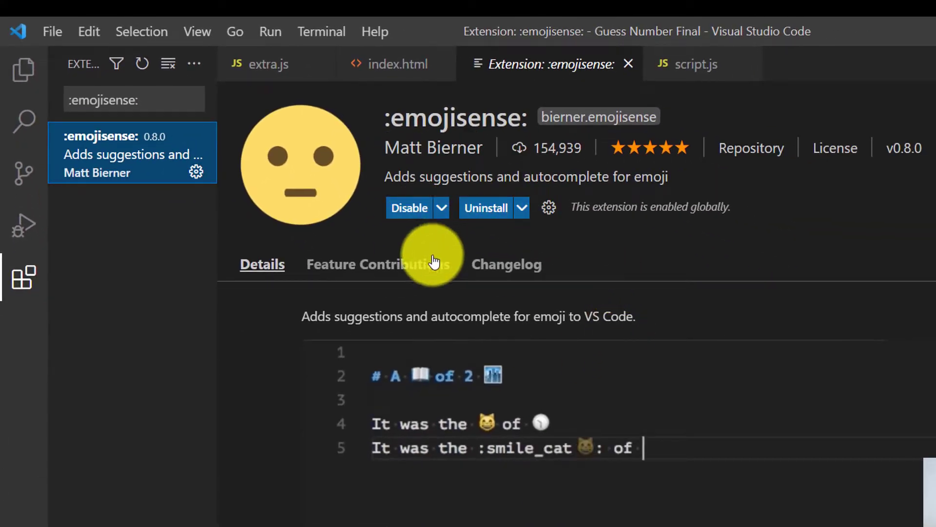
pyautogui.write('clok')
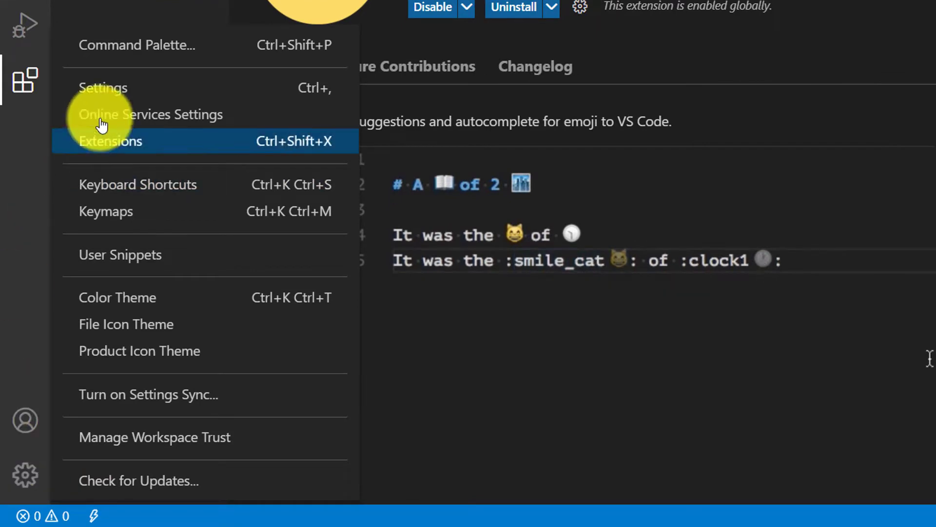
# - Open emojisense's Languages setting in settings.json from Settings > Extensions
pyautogui.click(103, 88)
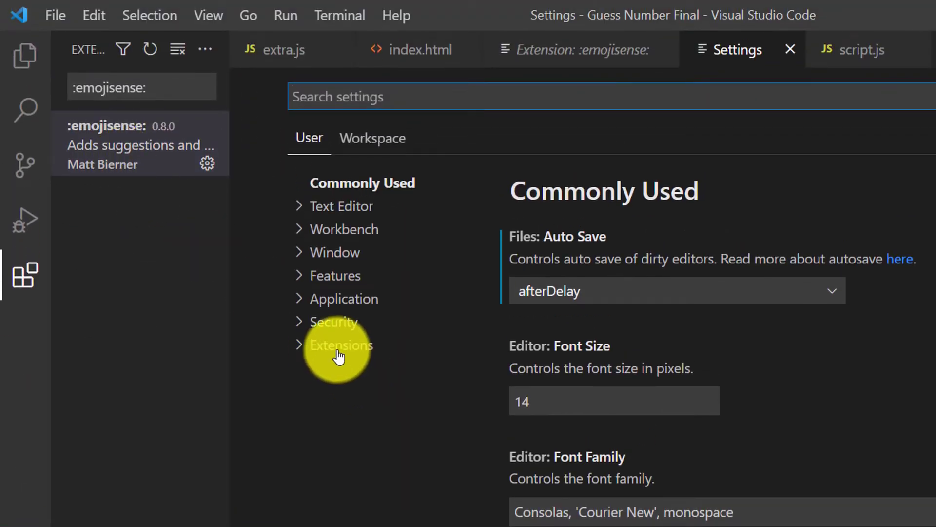
pyautogui.click(341, 345)
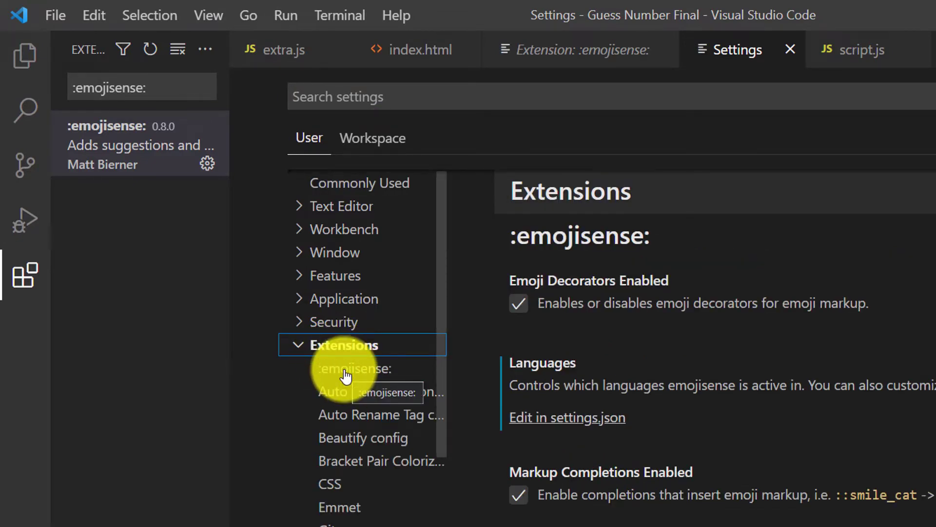
pyautogui.click(361, 368)
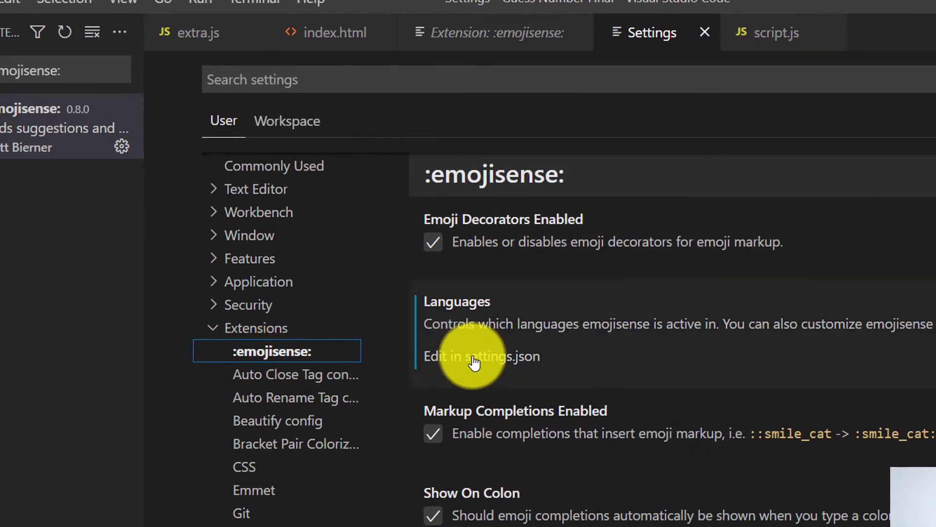
pyautogui.click(482, 356)
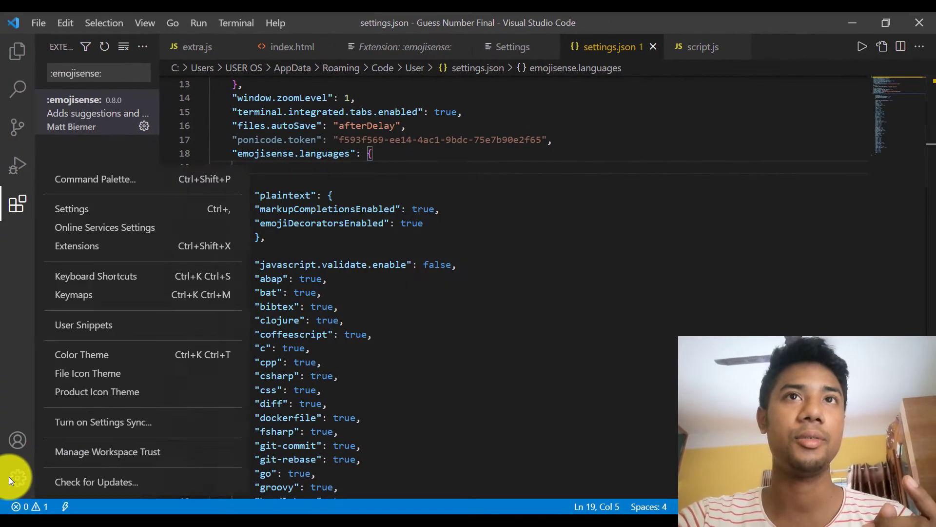
pyautogui.moveTo(71, 208)
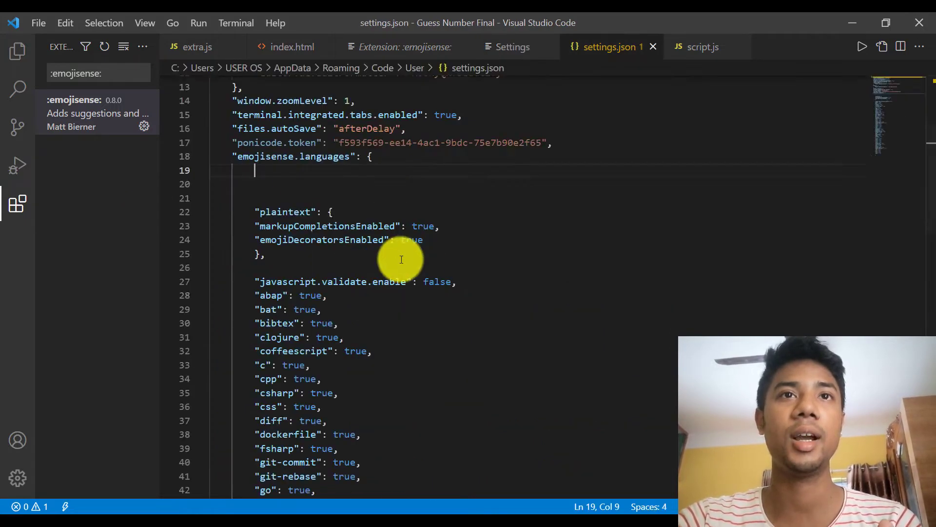
# - Focus the settings.json editor to remove the emojisense.languages block
pyautogui.click(367, 128)
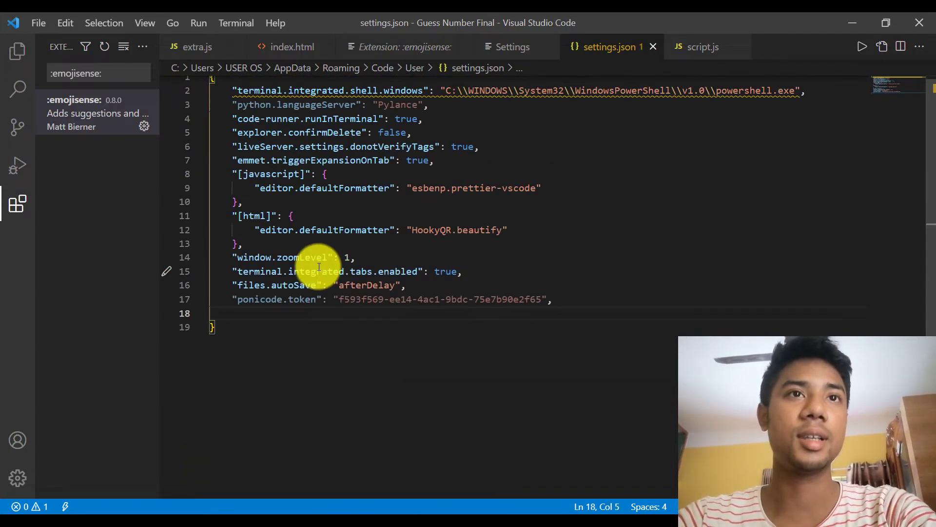
# - Scroll through settings.json and relaunch VS Code from the desktop shortcut
pyautogui.scroll(-3)
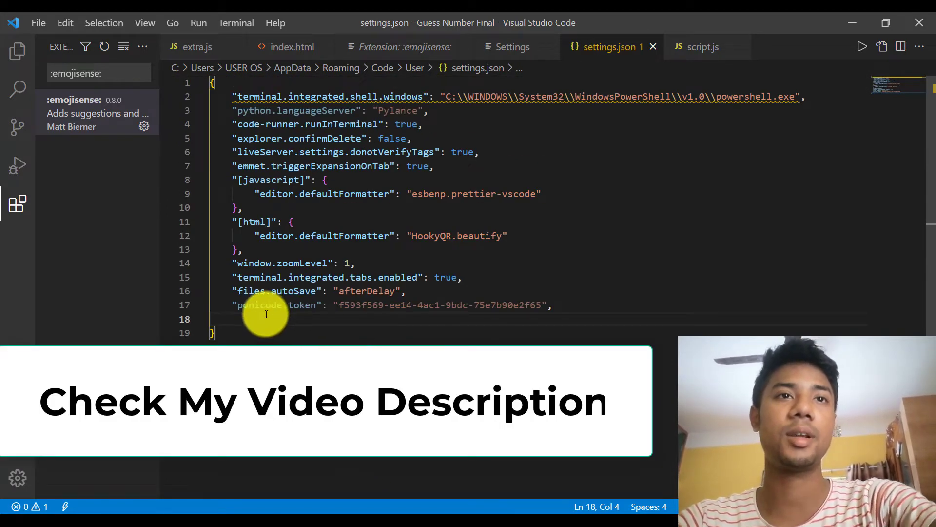
pyautogui.scroll(-3)
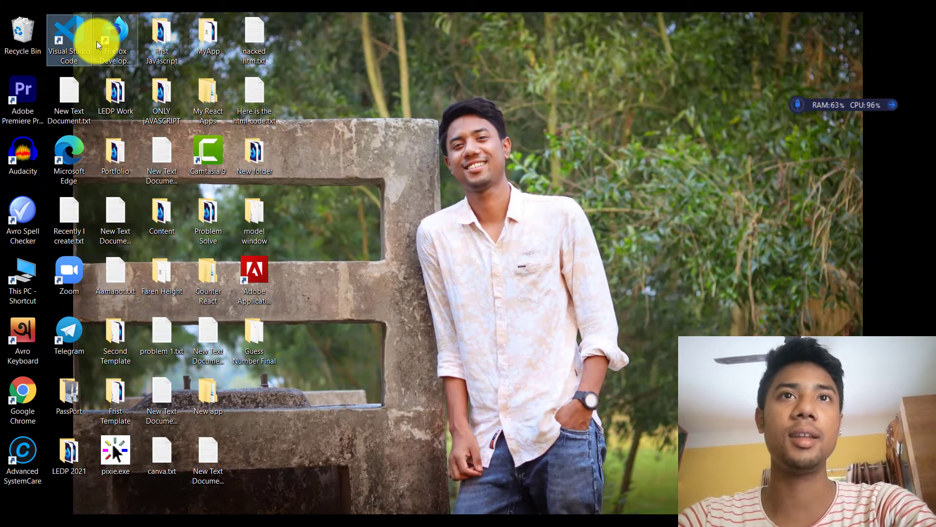
pyautogui.doubleClick(69, 35)
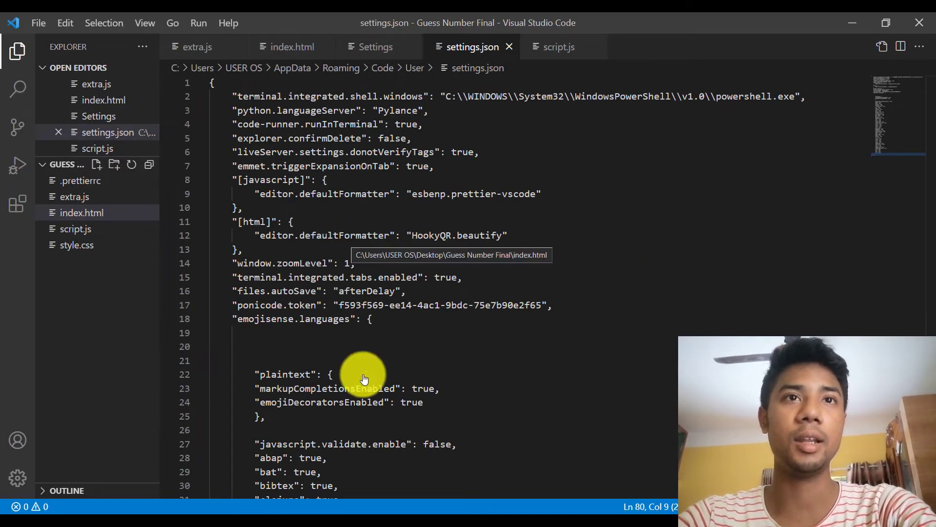
# - Open index.html from Open Editors to show emoji suggestions on line 24
pyautogui.click(82, 212)
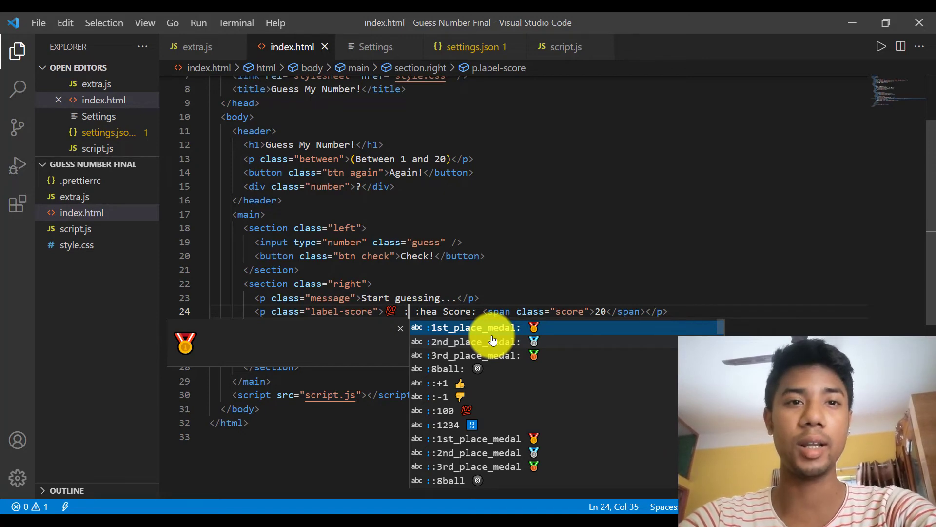
# - Type 'ang' after the colon to insert the :angel: emoji
pyautogui.write('an')
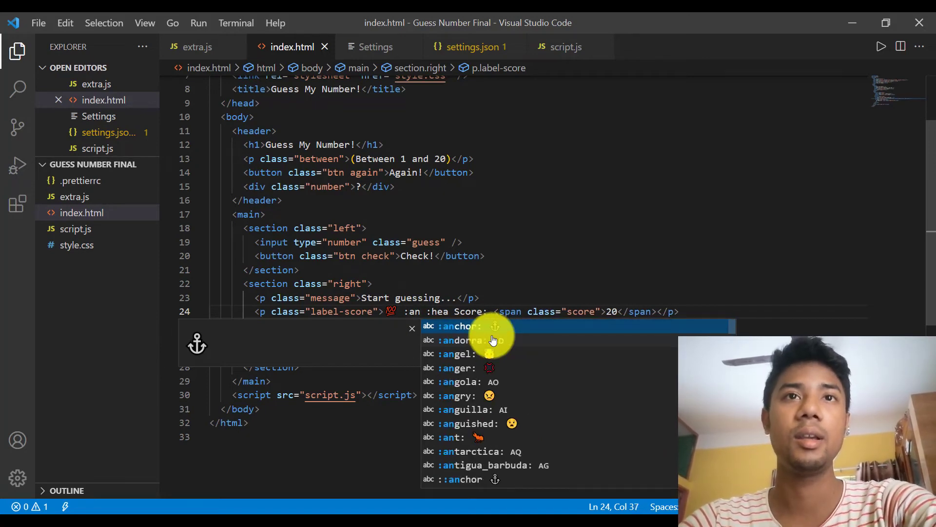
pyautogui.write('g')
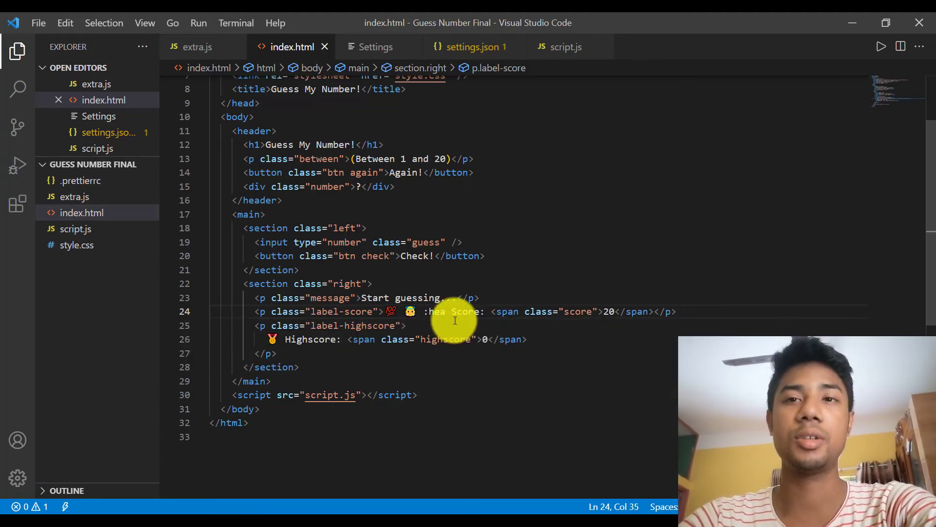
pyautogui.moveTo(390, 358)
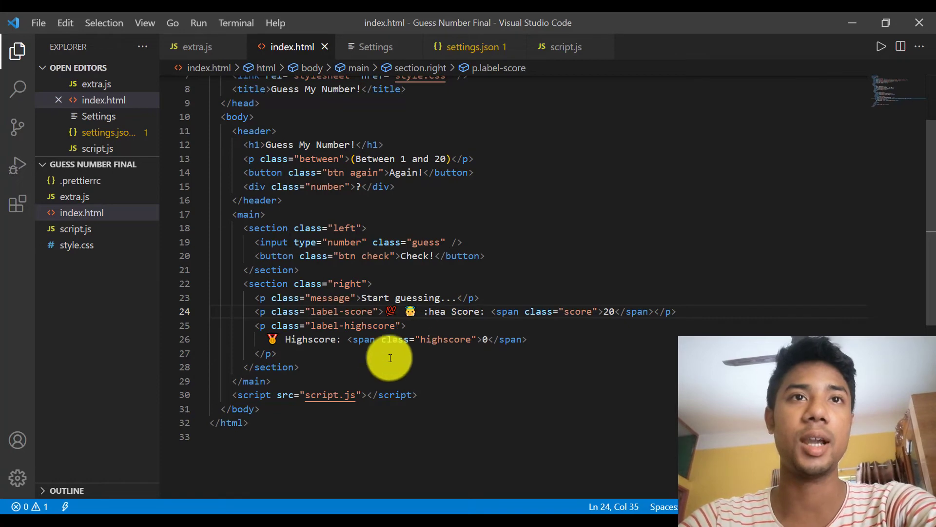
pyautogui.moveTo(473, 218)
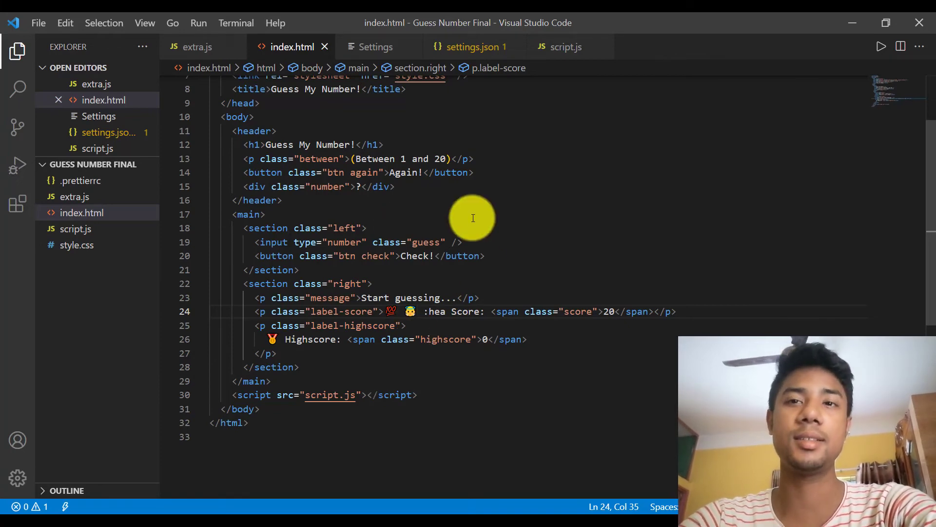